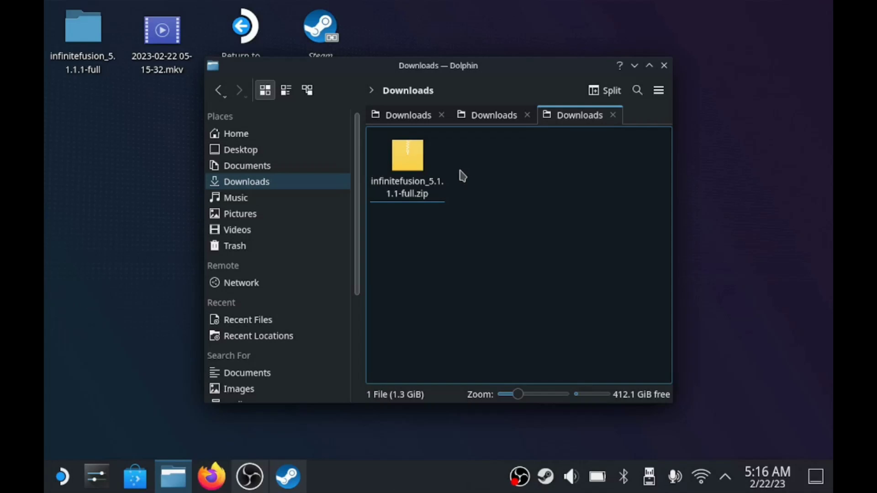
pyautogui.moveTo(467, 171)
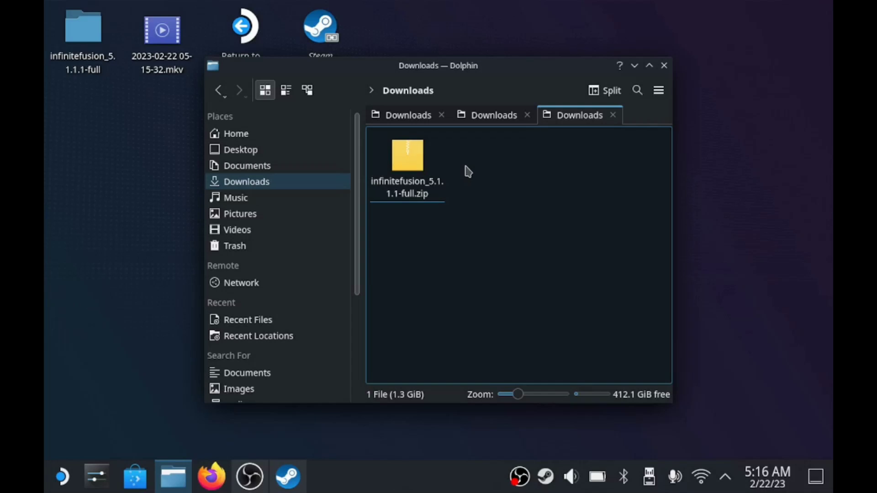
pyautogui.moveTo(464, 184)
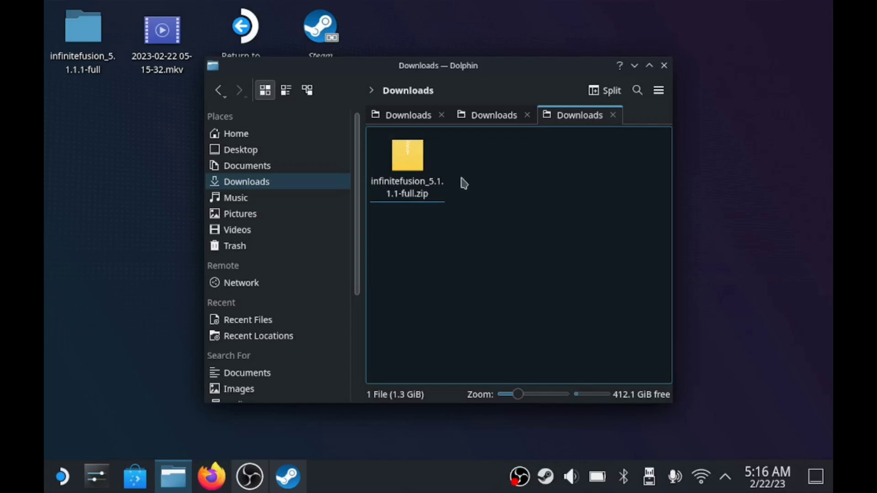
pyautogui.moveTo(496, 163)
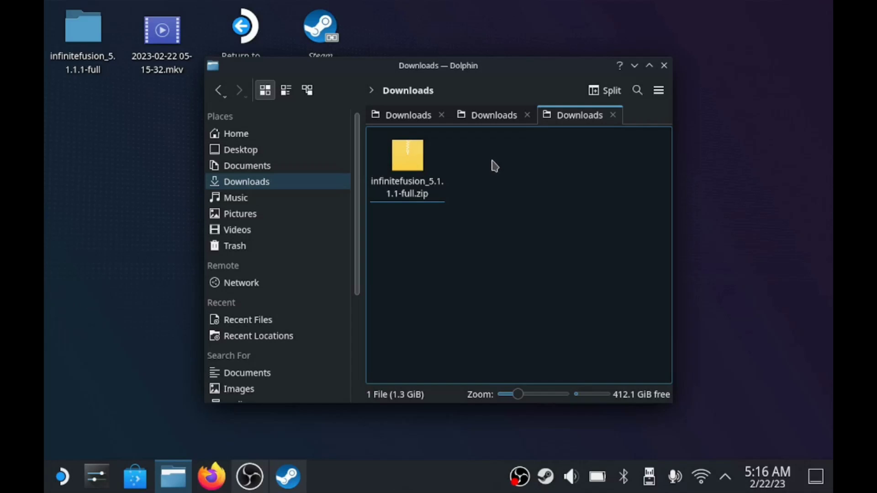
# Extract the infinitefusion_5.1.1.1-full archive to the Desktop via Ark, then close Ark
pyautogui.click(407, 155)
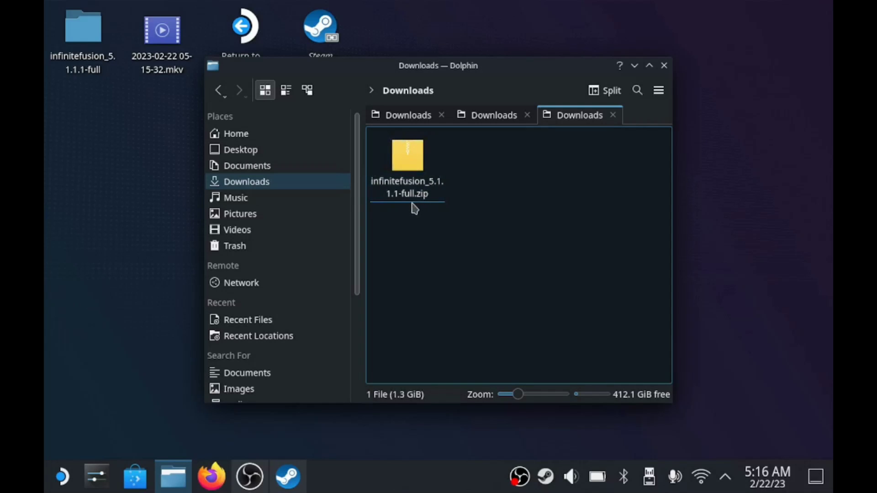
pyautogui.click(407, 155)
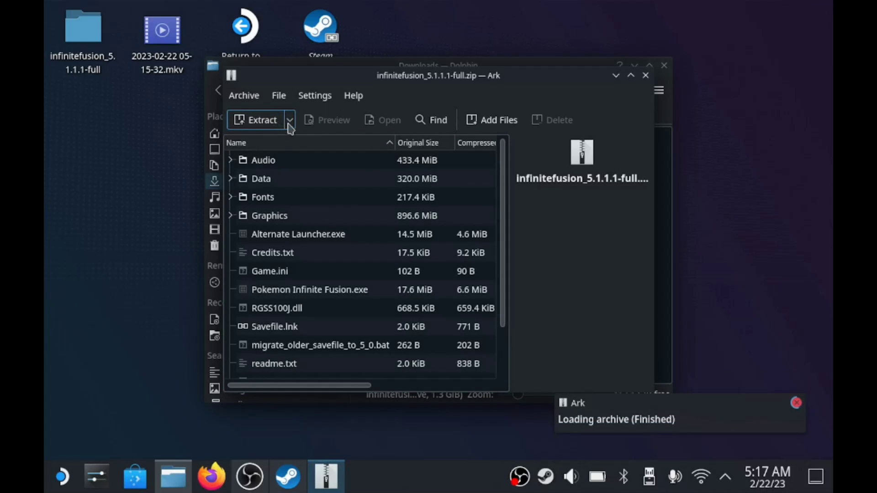
pyautogui.click(289, 120)
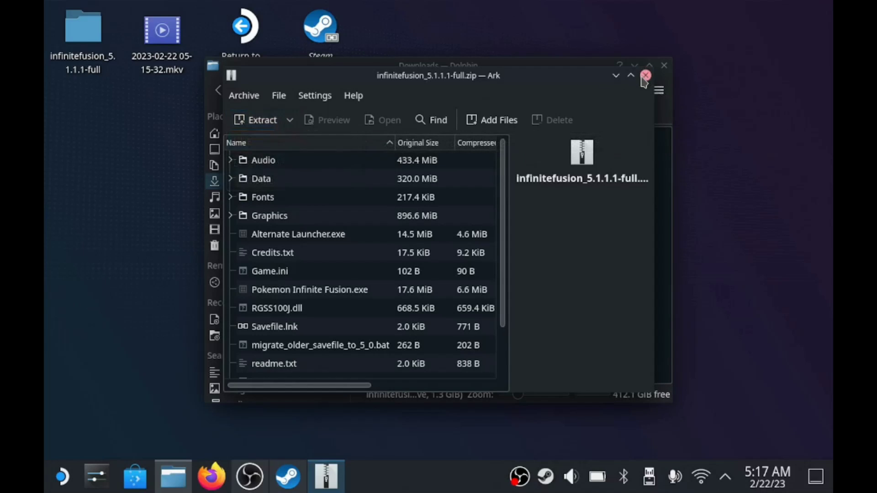
pyautogui.click(646, 75)
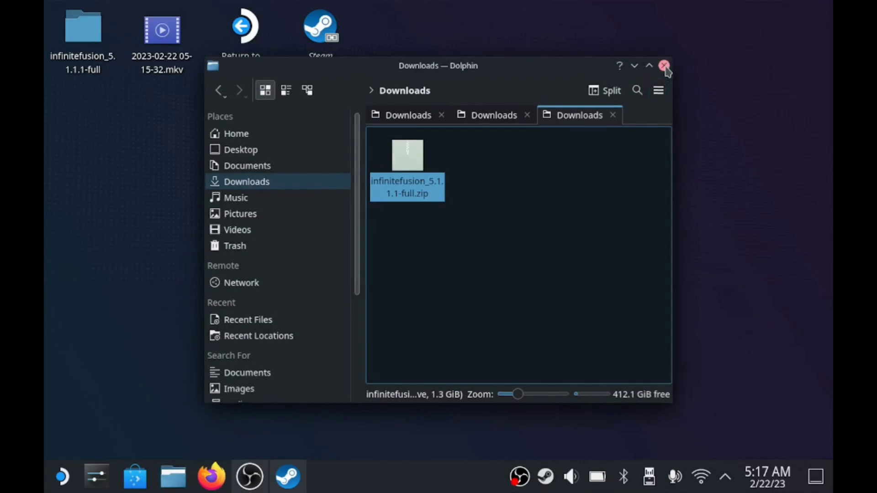
# Add Pokemon Infinite Fusion.exe from the extracted desktop folder to Steam as a non-Steam game
pyautogui.click(665, 66)
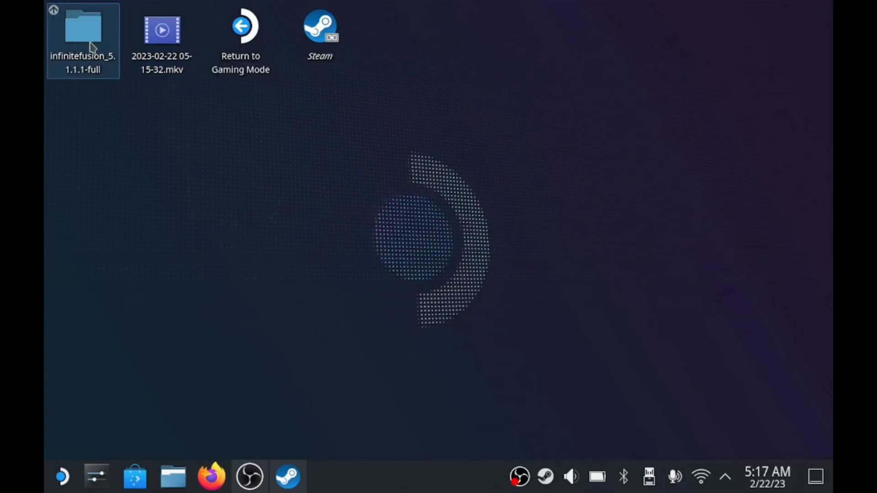
pyautogui.click(172, 476)
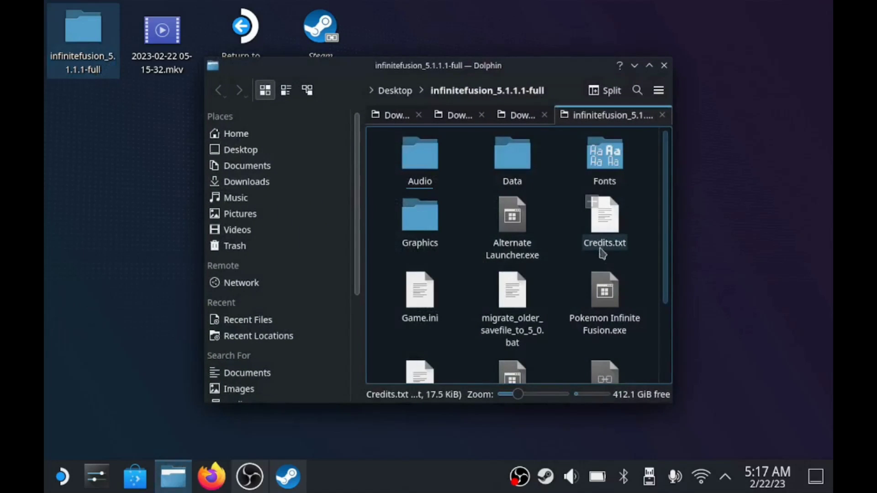
pyautogui.click(604, 296)
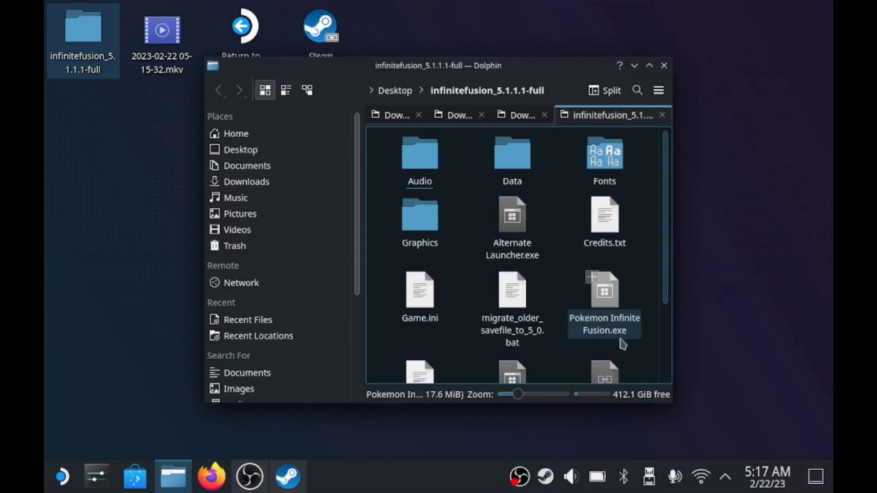
pyautogui.moveTo(616, 313)
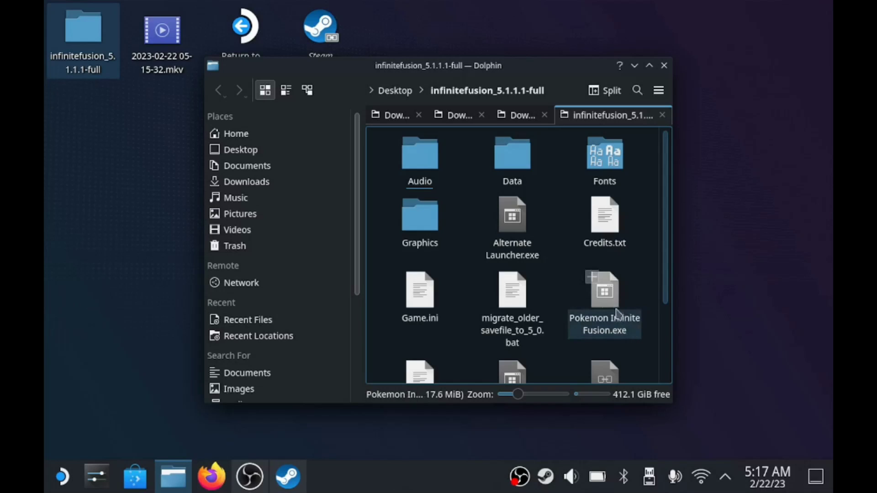
pyautogui.rightClick(604, 302)
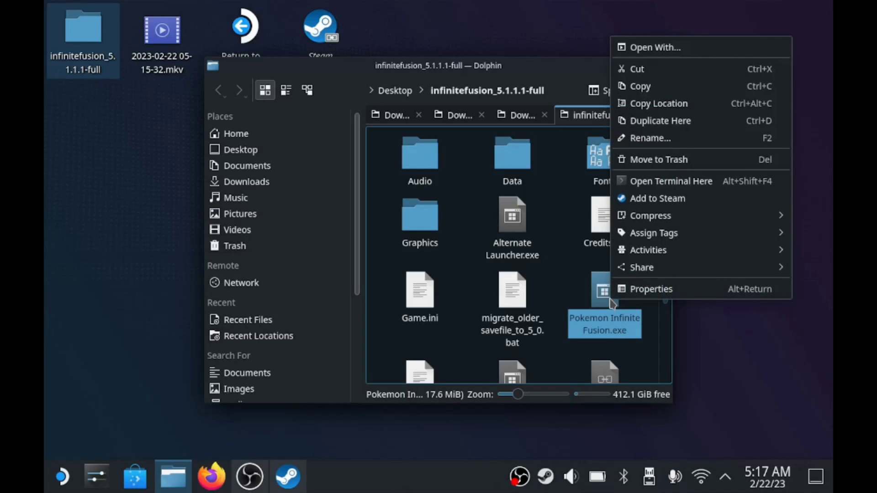
pyautogui.moveTo(656, 198)
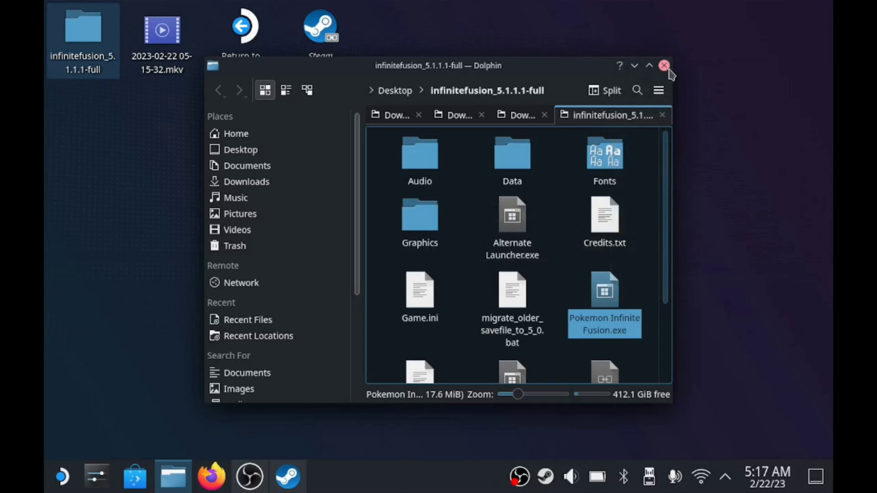
pyautogui.click(665, 66)
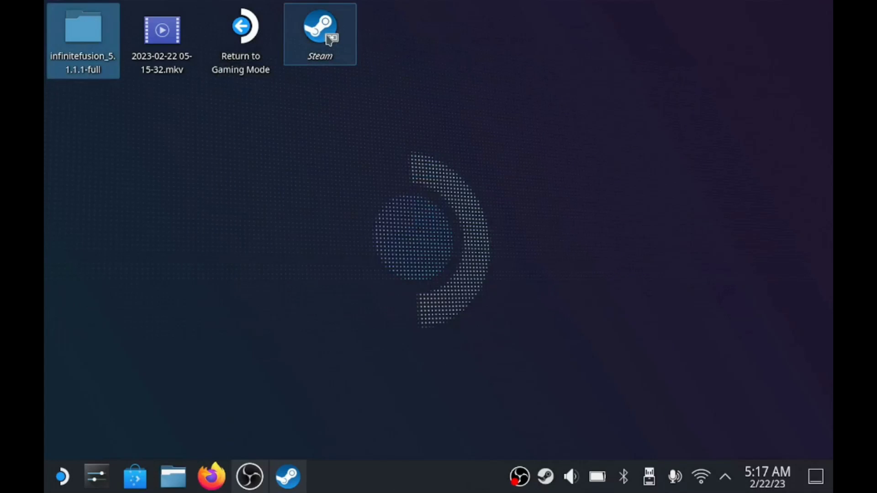
# Launch Steam and bring up options for the Pokemon Infinite Fusion.exe library entry
pyautogui.doubleClick(319, 31)
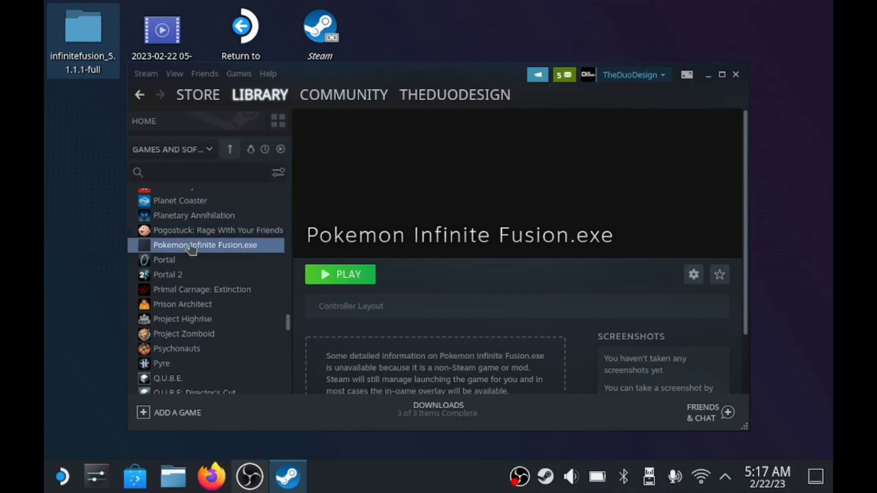
pyautogui.moveTo(203, 253)
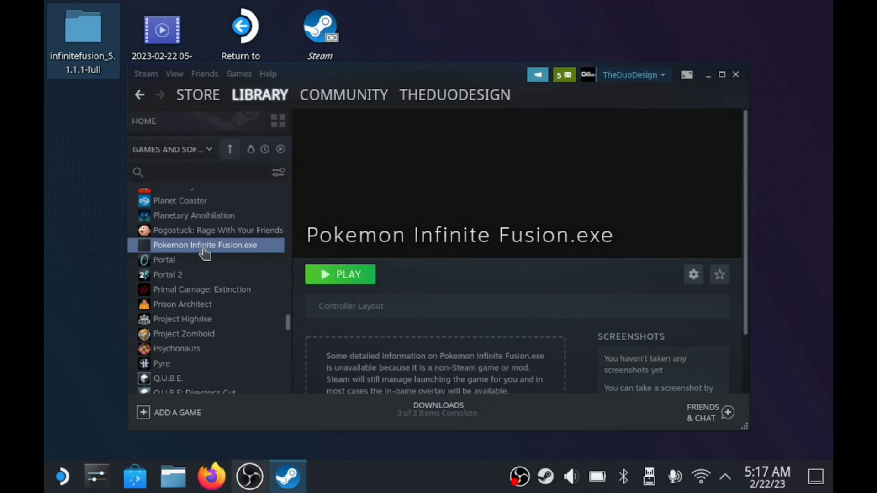
pyautogui.rightClick(204, 245)
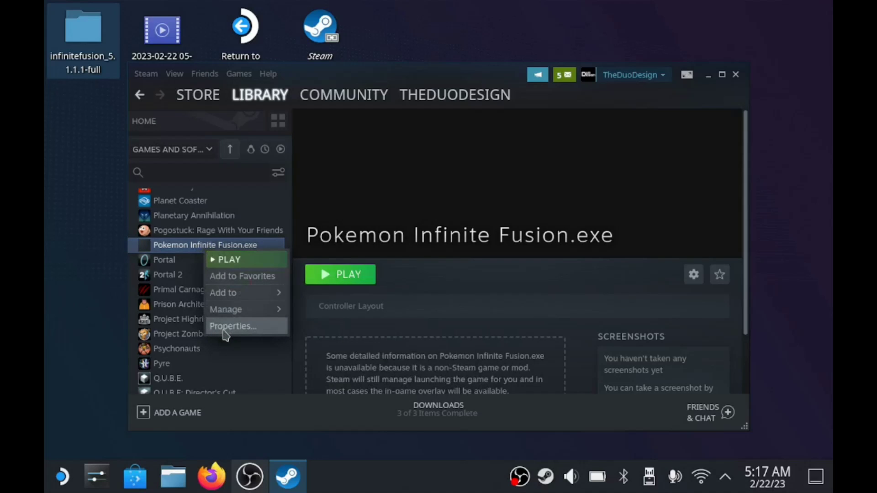
# In the shortcut's Compatibility properties, force the Steam Play tool Proton 7.0-6
pyautogui.click(232, 326)
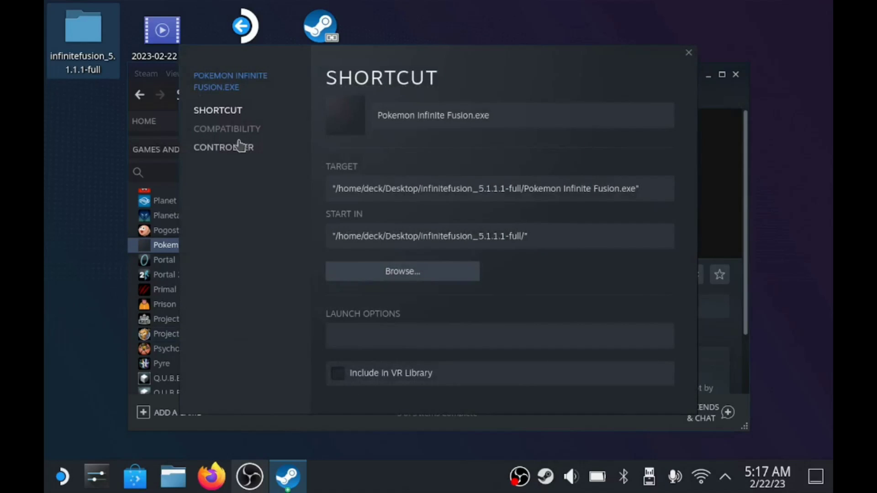
pyautogui.click(227, 129)
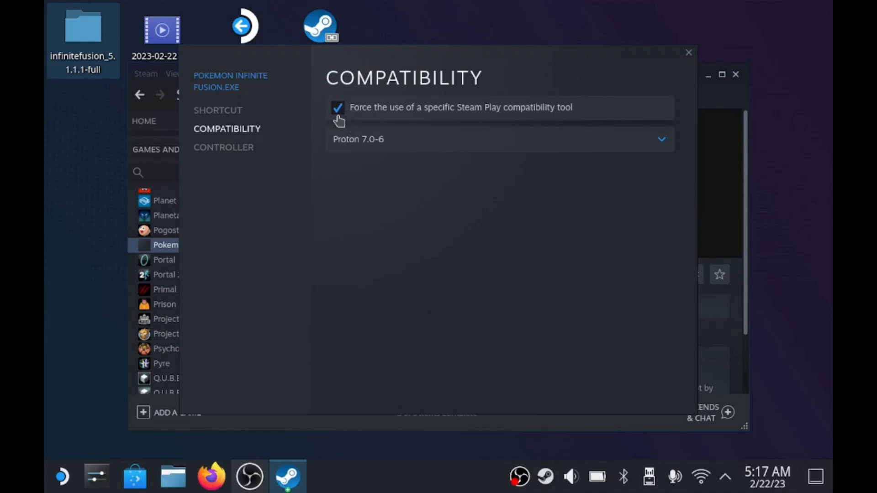
pyautogui.moveTo(409, 152)
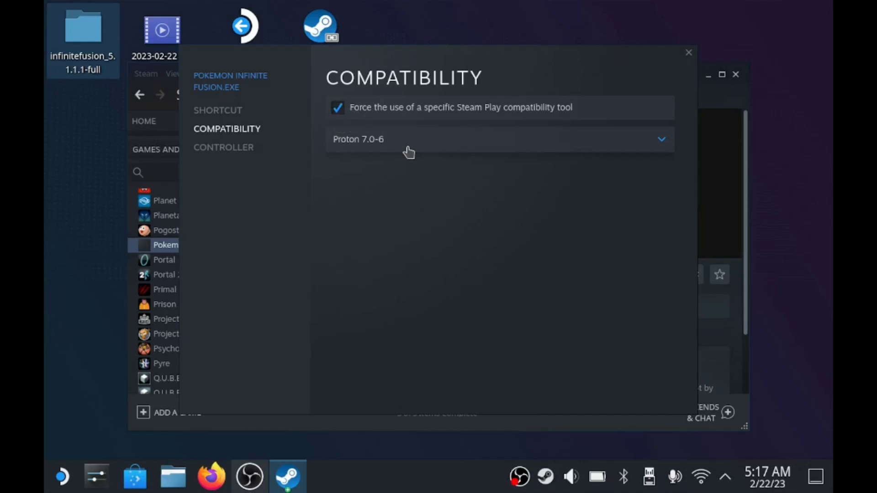
pyautogui.click(498, 139)
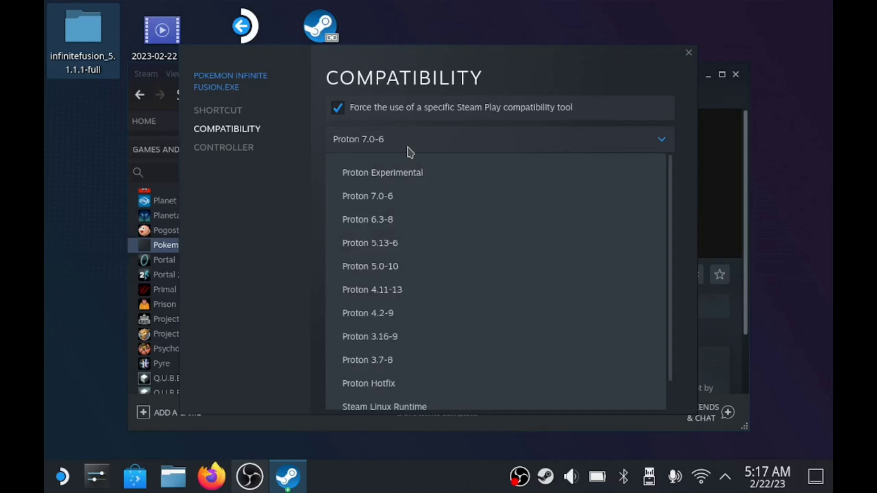
pyautogui.moveTo(361, 182)
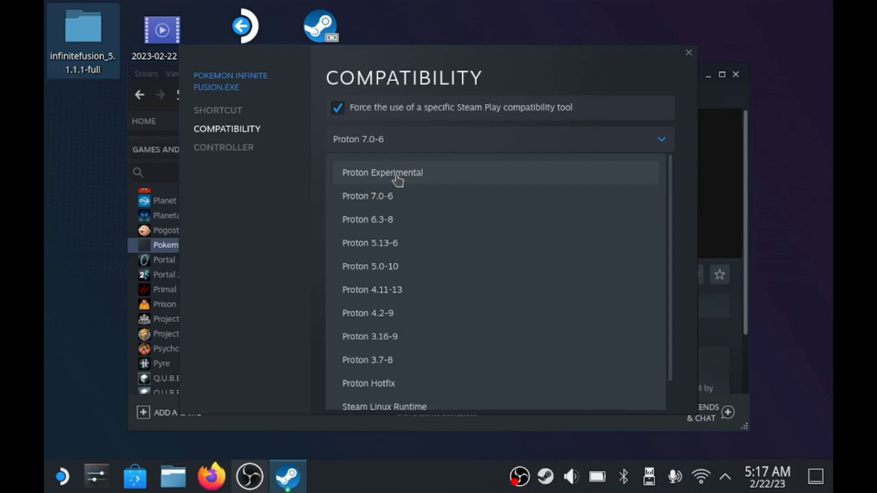
pyautogui.moveTo(358, 201)
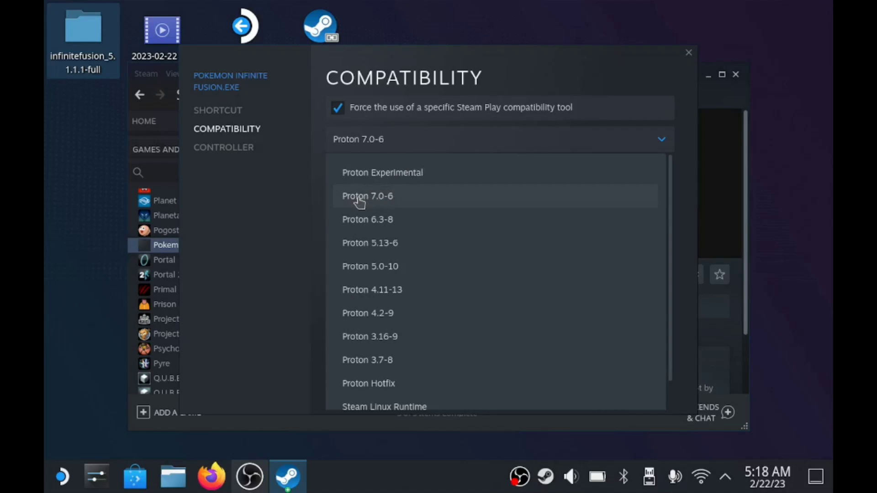
pyautogui.moveTo(369, 201)
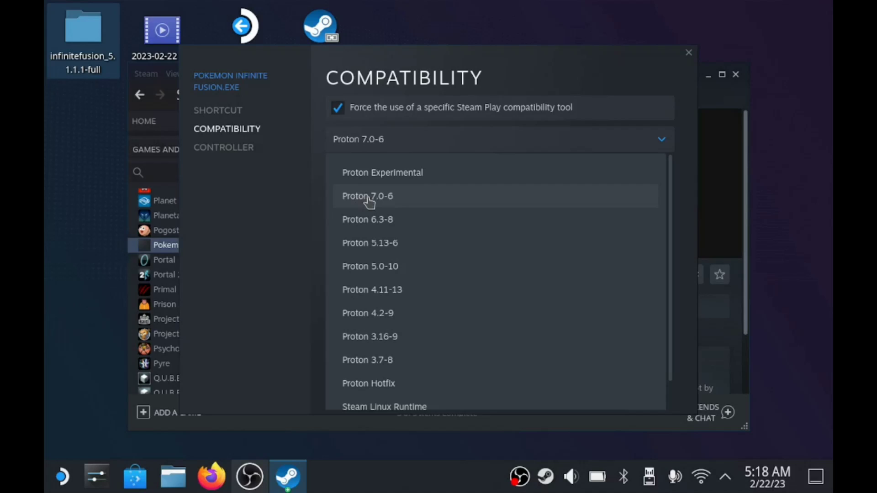
pyautogui.click(367, 195)
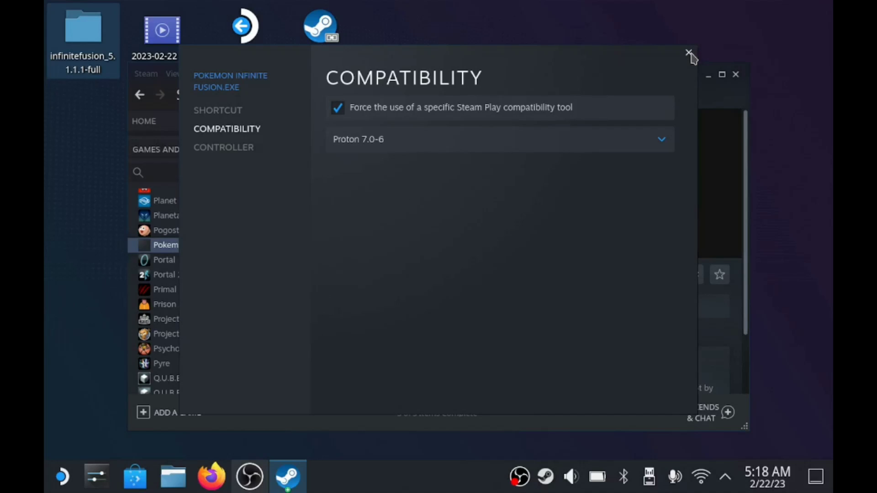
# Close the properties and start Pokemon Infinite Fusion.exe from its library page
pyautogui.click(689, 53)
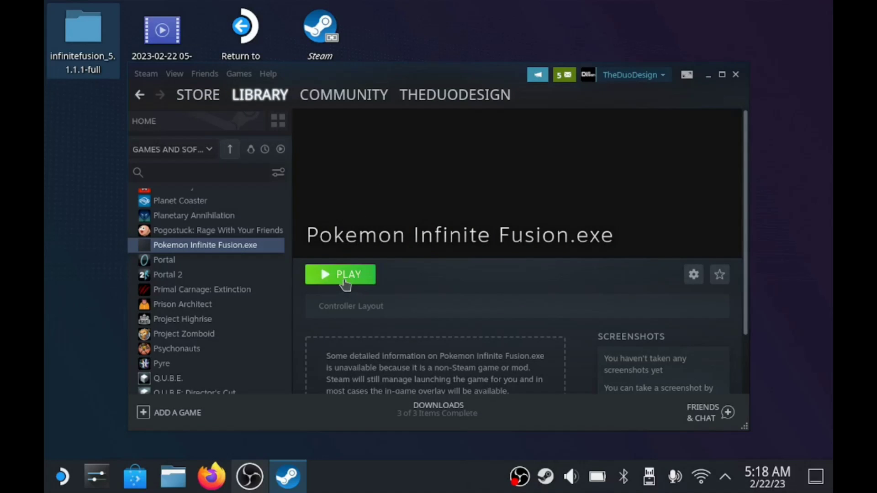
pyautogui.click(340, 274)
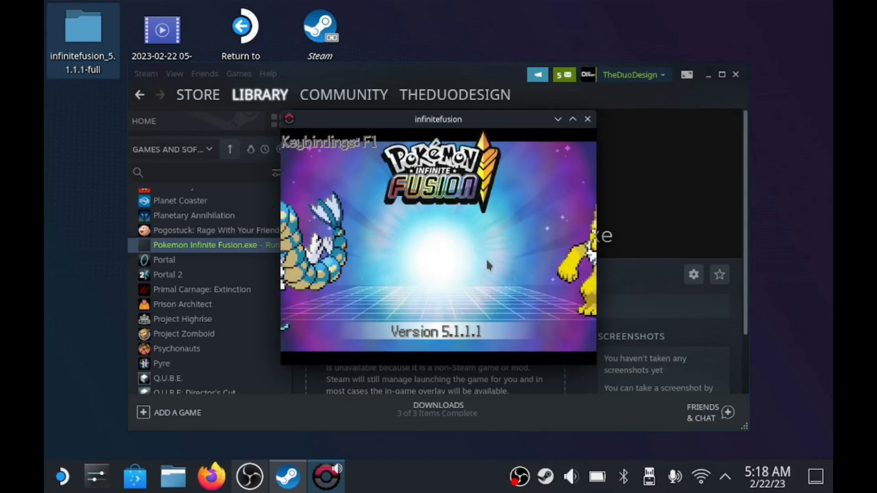
# Focus the running game window showing the Version 5.1.1.1 title screen
pyautogui.click(344, 94)
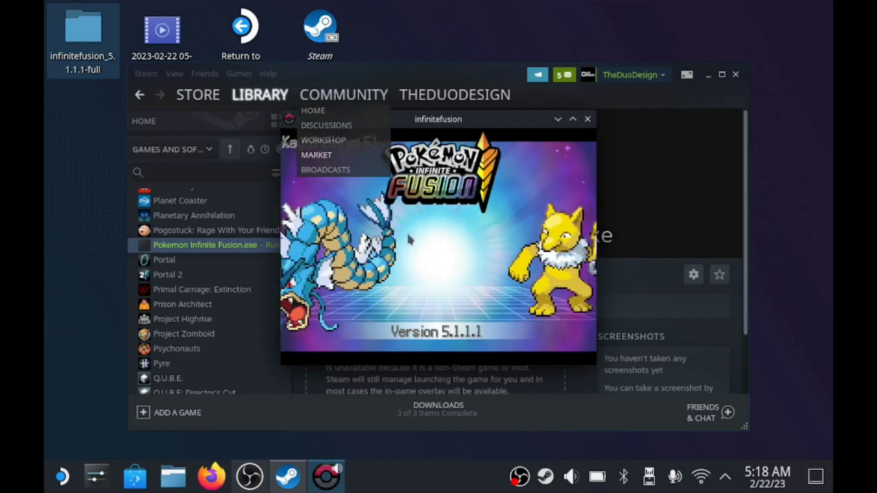